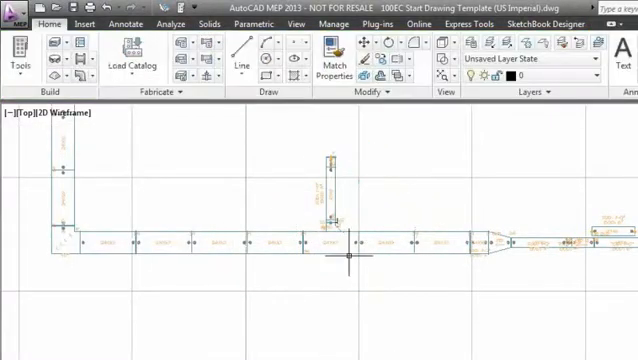
# Step: Zoom in on the branch tap to inspect its volume damper and damper tag
pyautogui.scroll(3)
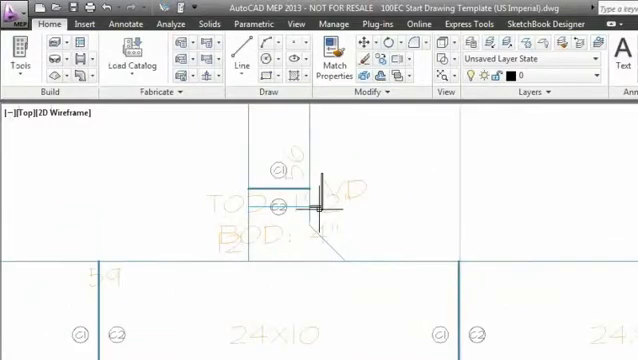
pyautogui.moveTo(326, 236)
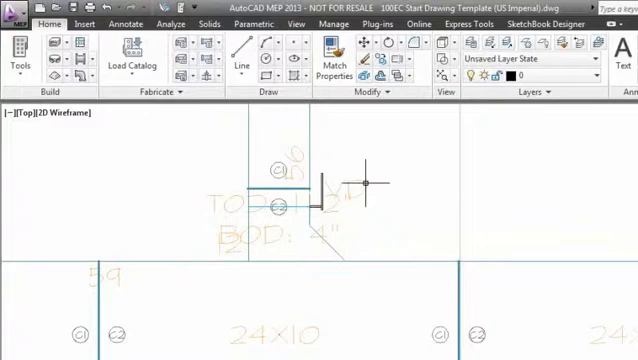
pyautogui.moveTo(370, 180)
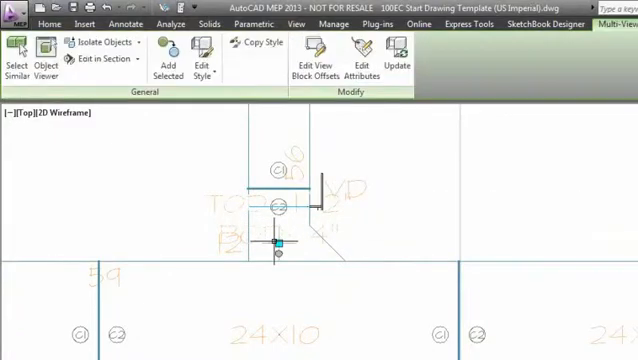
# Step: Select the branch duct at the next tap to show its duct properties
pyautogui.click(48, 24)
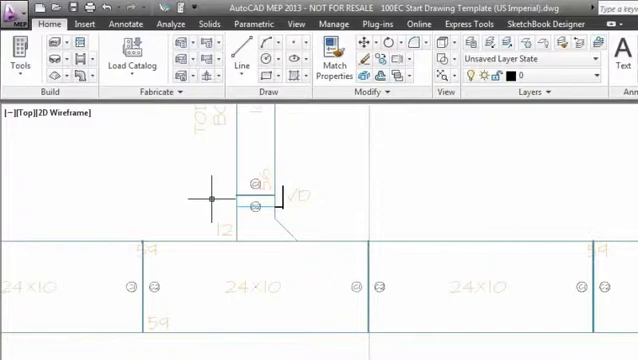
pyautogui.moveTo(332, 230)
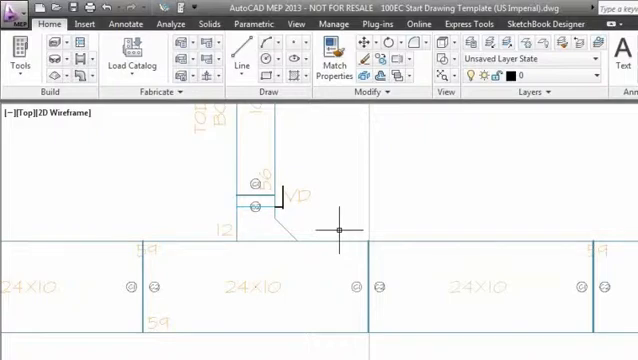
pyautogui.moveTo(340, 206)
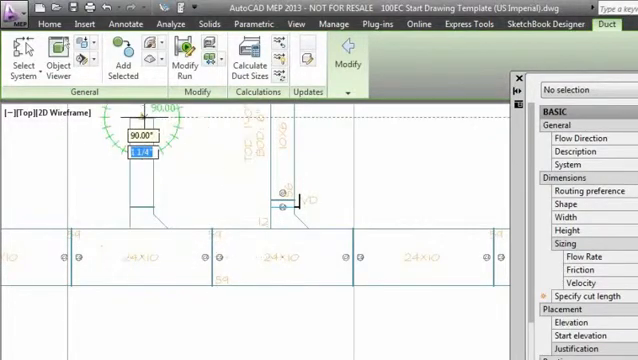
# Step: Clear the selection and zoom to extents to show the full duct layout with all taps
pyautogui.click(42, 24)
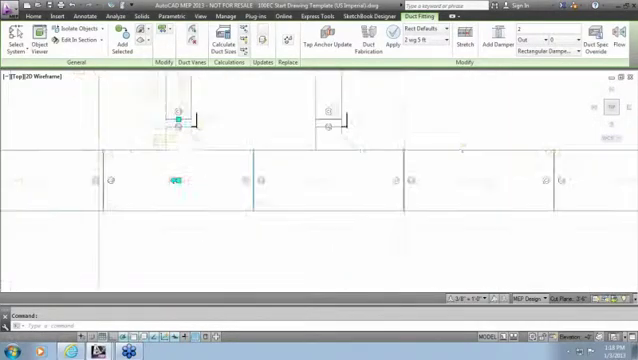
pyautogui.click(32, 18)
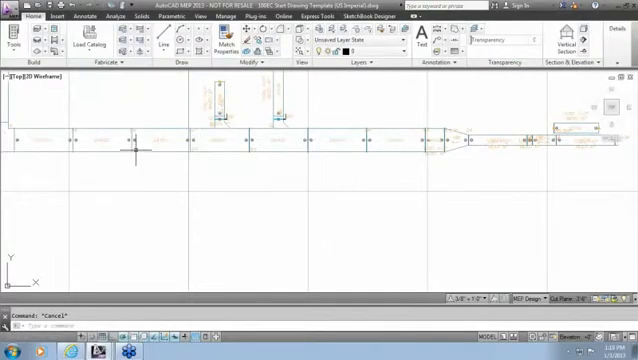